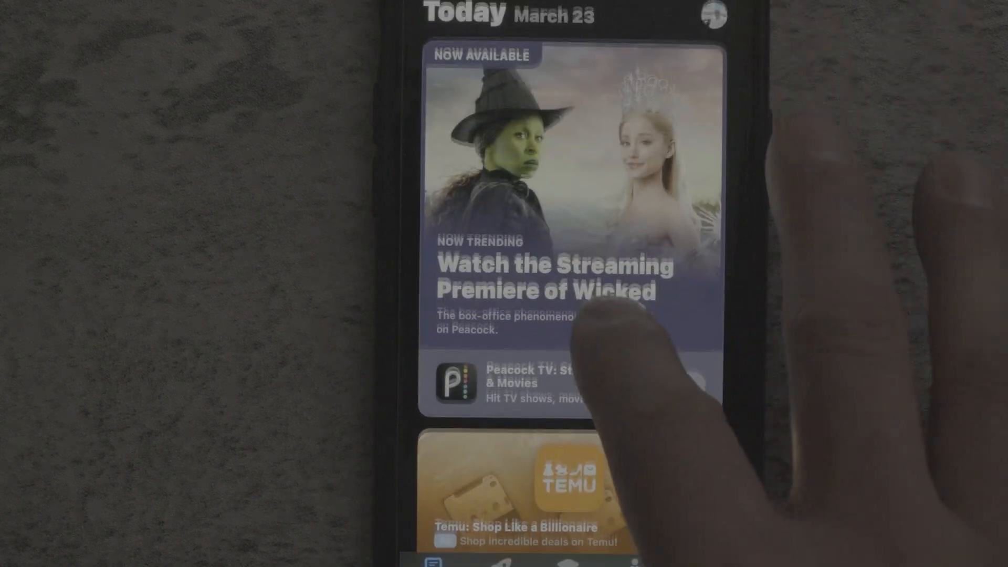
Scroll the Today tab and open the Account menu from the profile picture
{"action": "scroll", "scroll_direction": "down", "scroll_amount": 3}
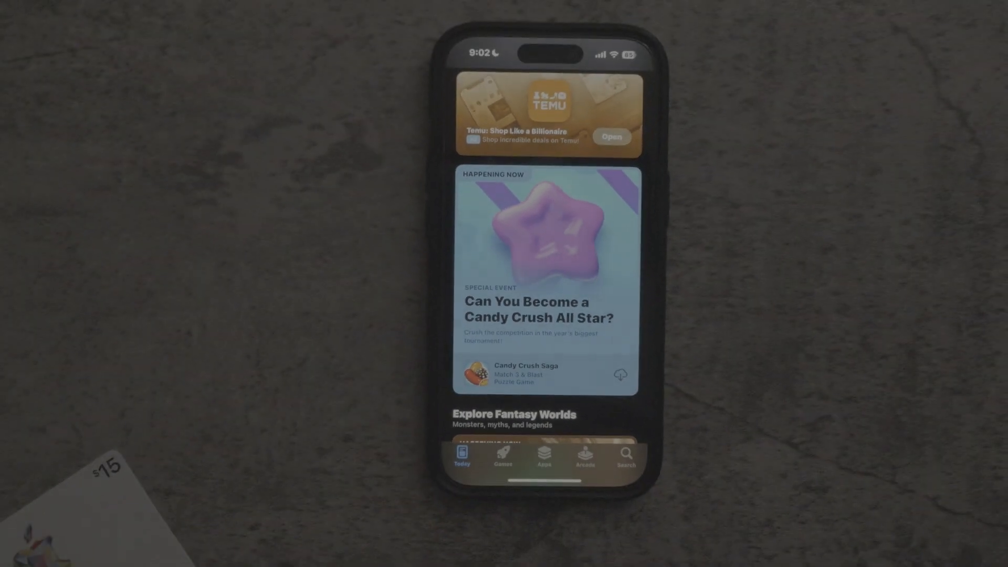
{"action": "scroll", "scroll_direction": "down", "scroll_amount": 3}
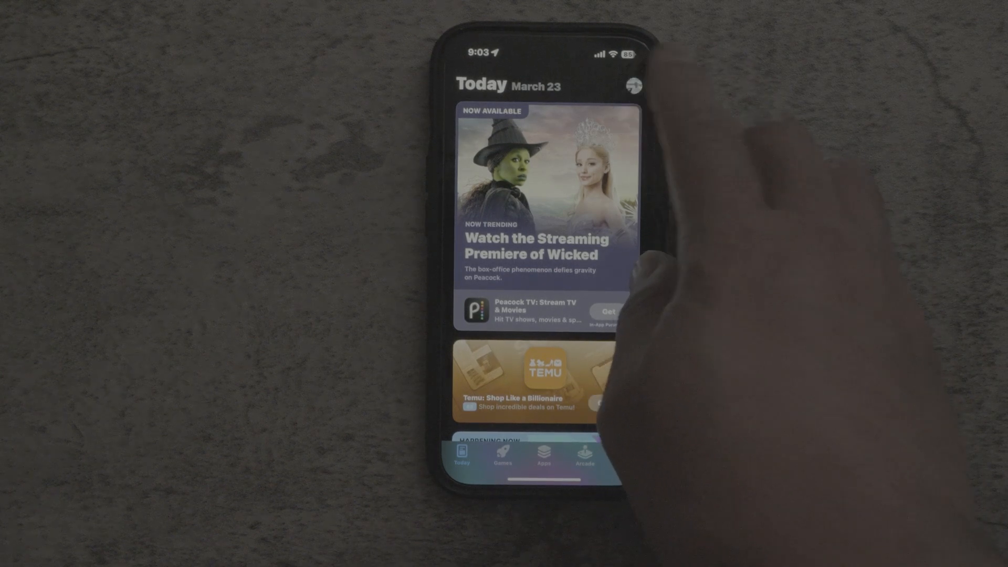
{"action": "left_click", "coordinate": [633, 86]}
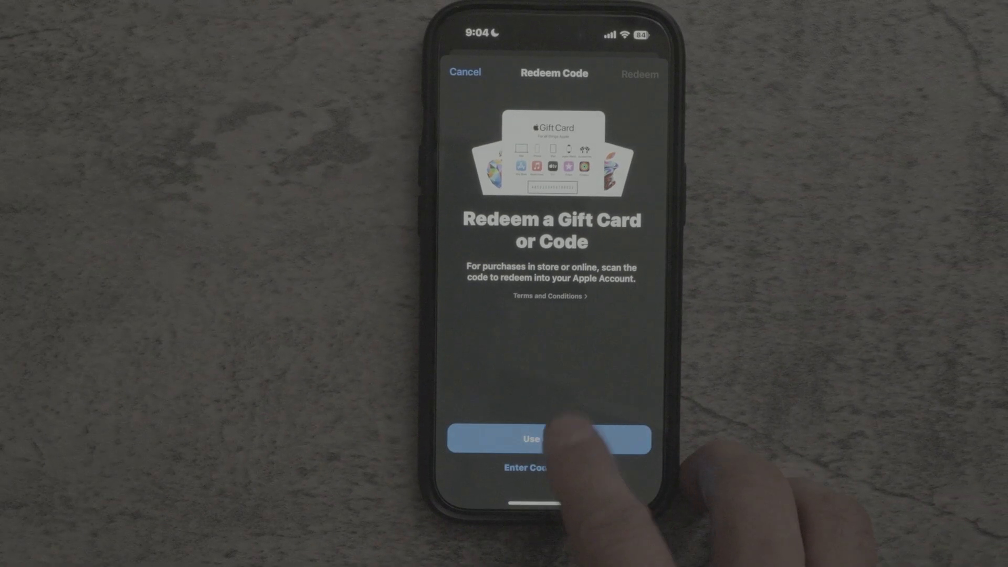
Choose Use Camera to start scanning the gift card code
{"action": "left_click", "coordinate": [551, 439]}
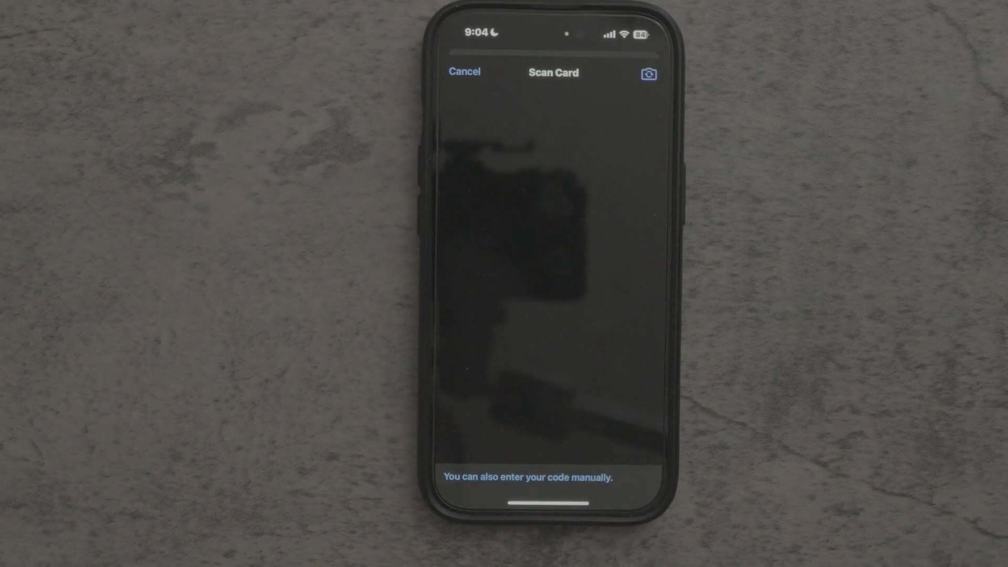